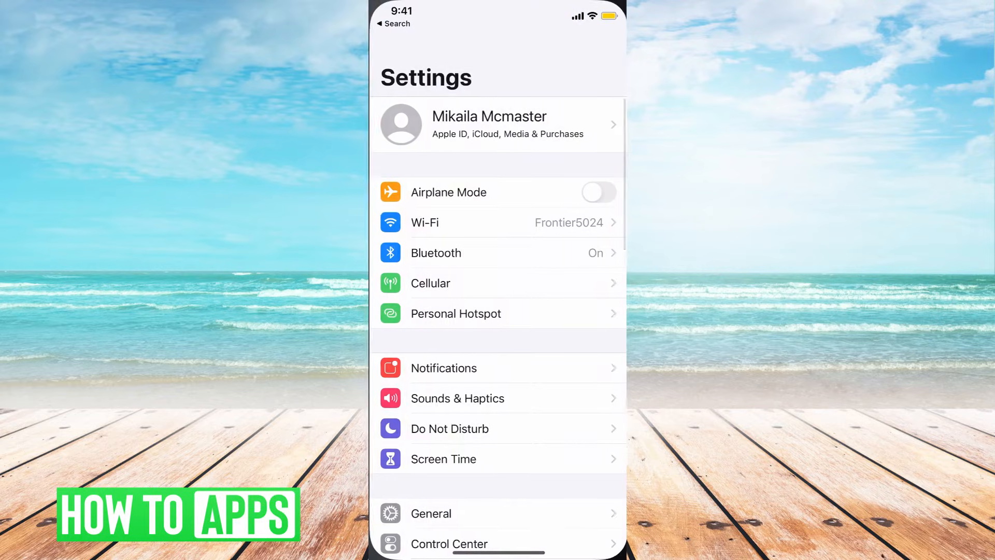
Go from your Apple ID page to the iCloud settings page
{"action": "left_click", "coordinate": [498, 124]}
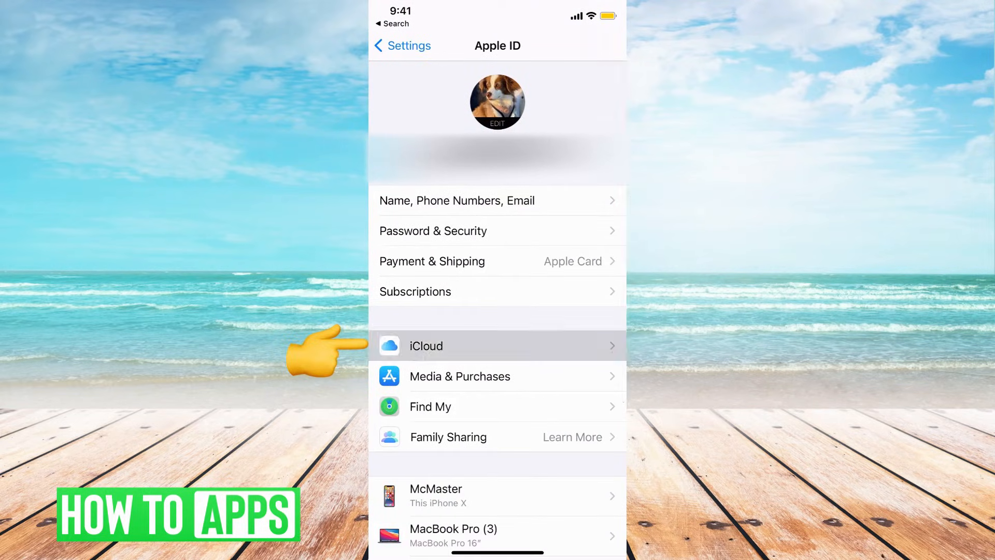
{"action": "left_click", "coordinate": [425, 345]}
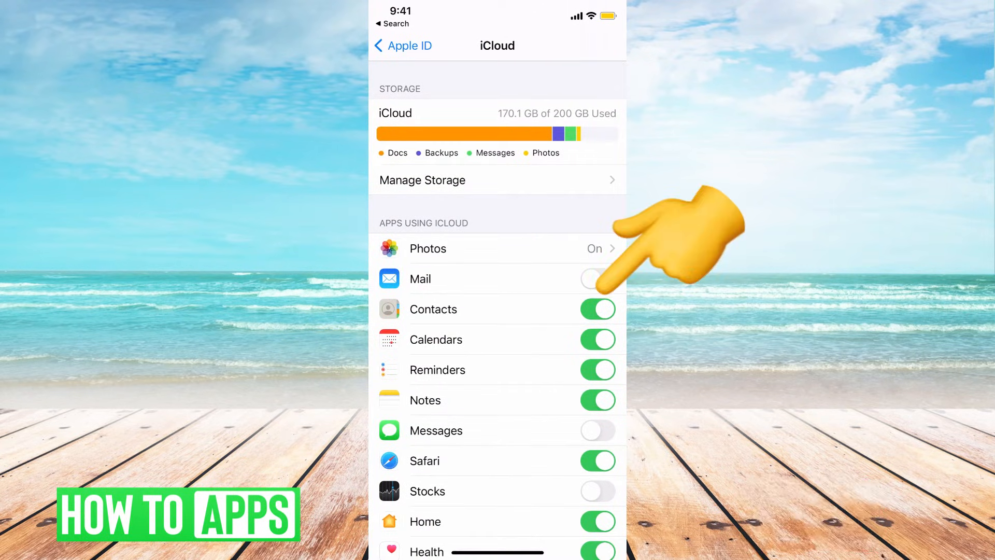
Turn iCloud Contacts off, turn it back on, and choose Merge for existing contacts
{"action": "left_click", "coordinate": [597, 309]}
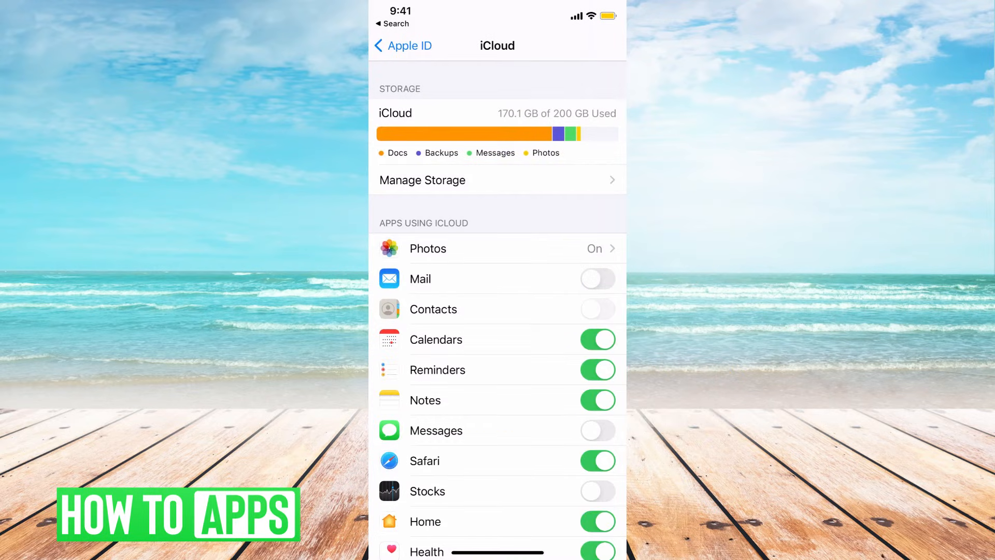
{"action": "left_click", "coordinate": [597, 309]}
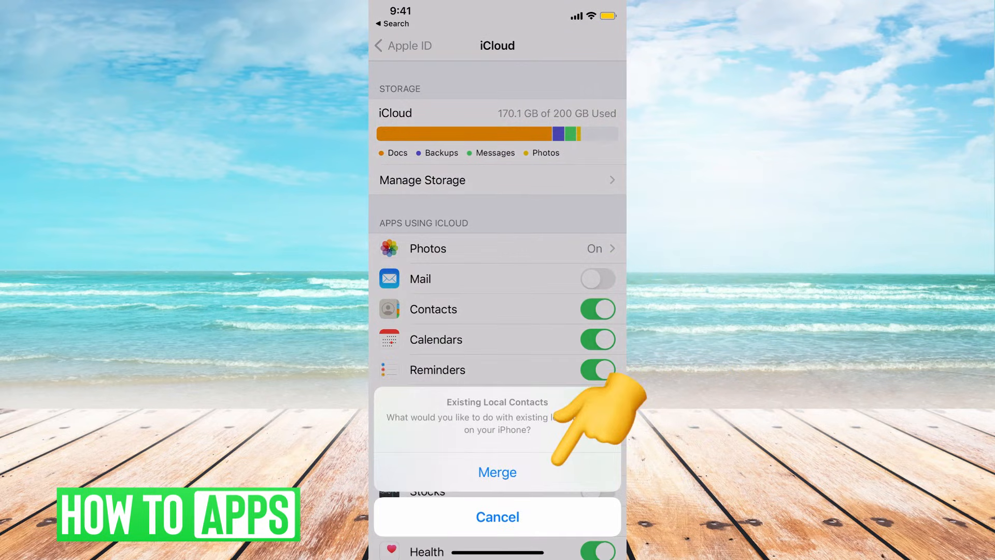
{"action": "left_click", "coordinate": [497, 472]}
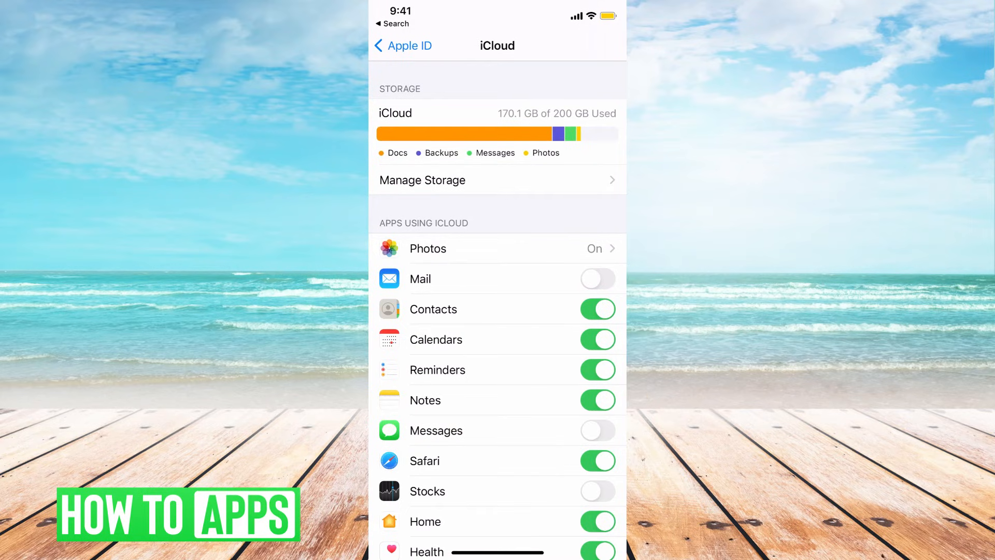